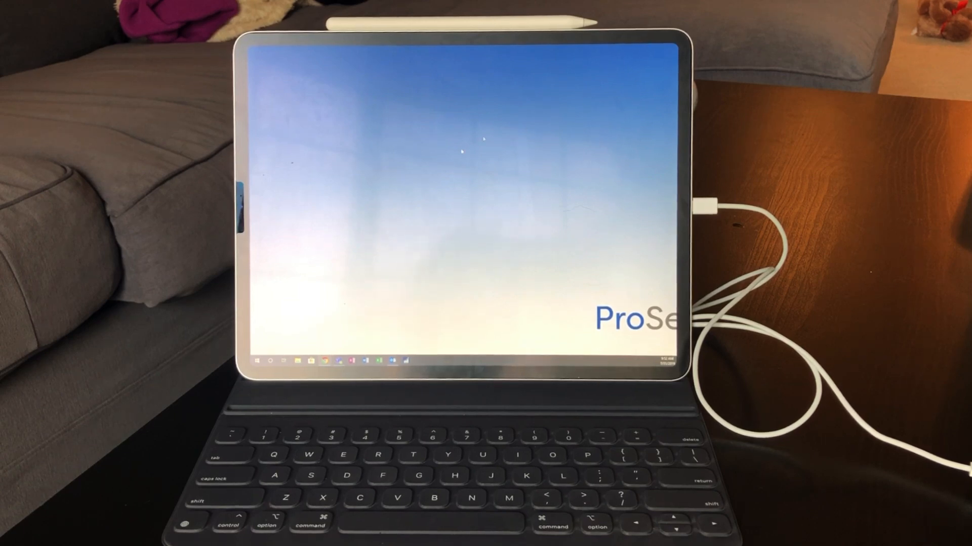
Open the Windows 10 Start menu listing installed apps and pinned tiles.
left_click(254, 360)
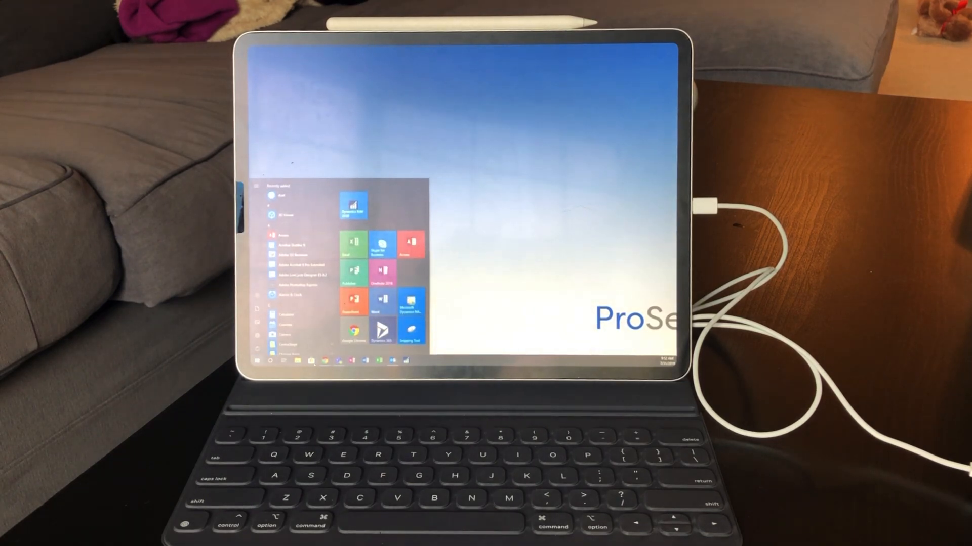
left_click(258, 361)
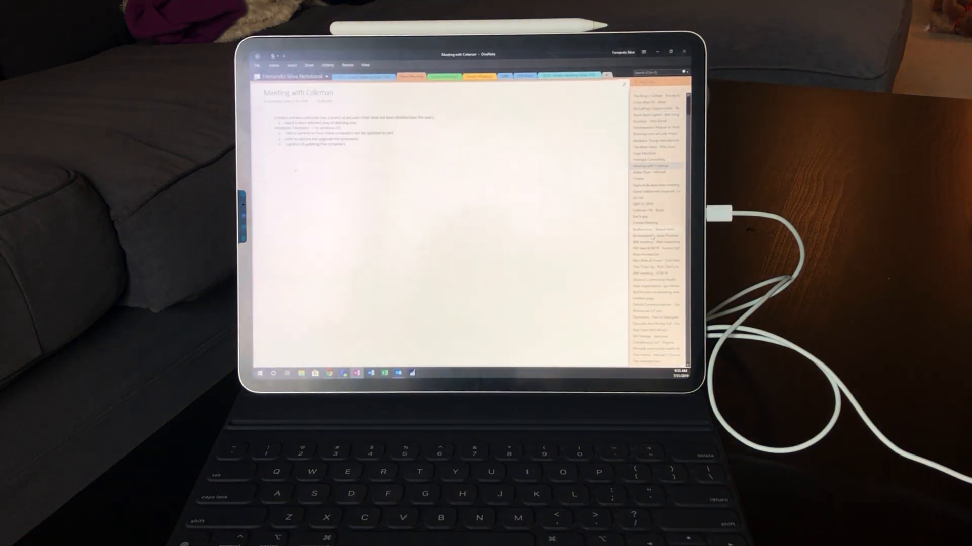
Minimize the OneNote window to reveal the Windows 10 desktop.
left_click(651, 229)
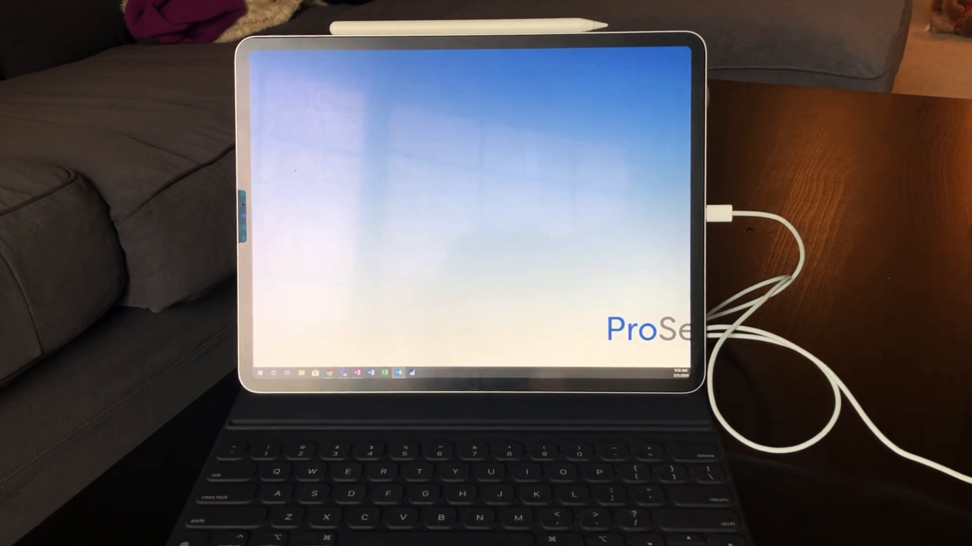
Open Duet Settings from the tray, keep performance at High Power, and view resolutions.
left_click(425, 373)
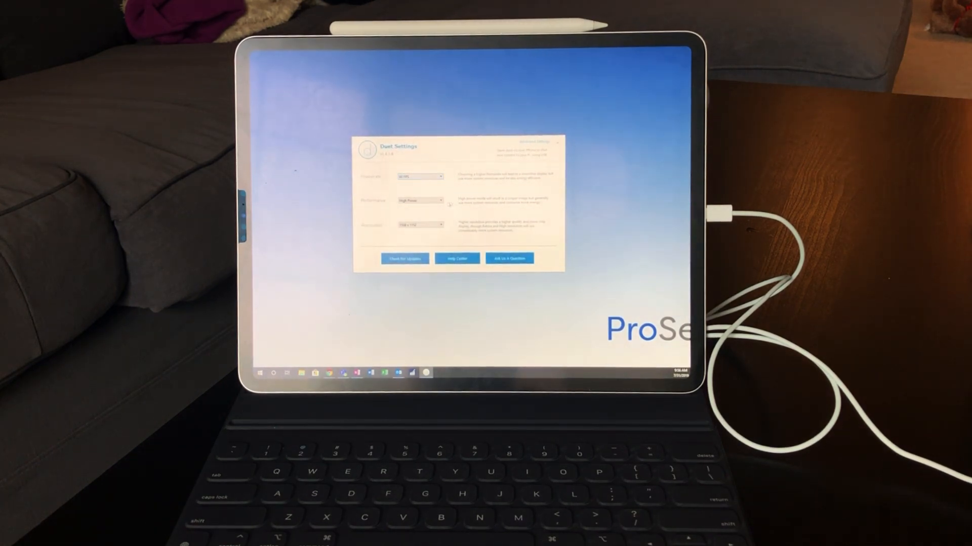
left_click(420, 200)
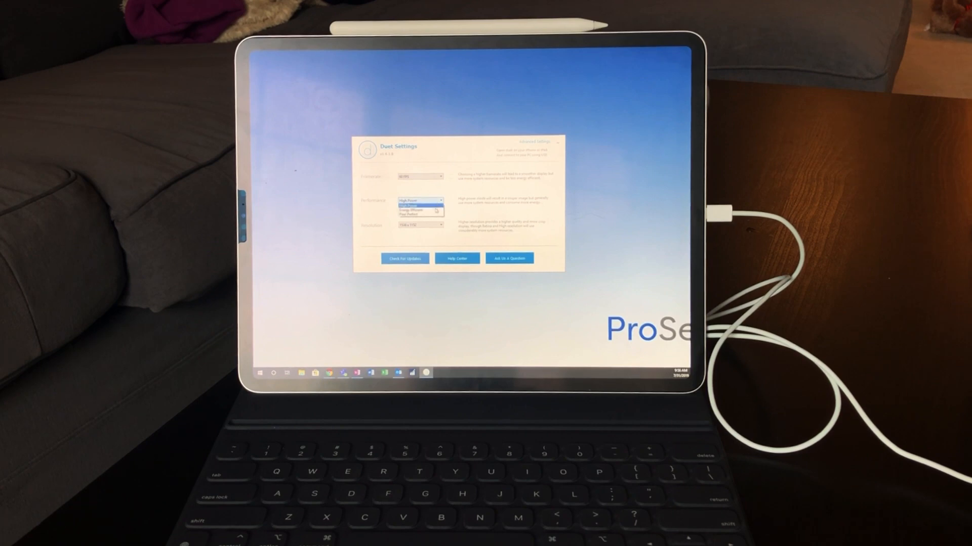
left_click(421, 200)
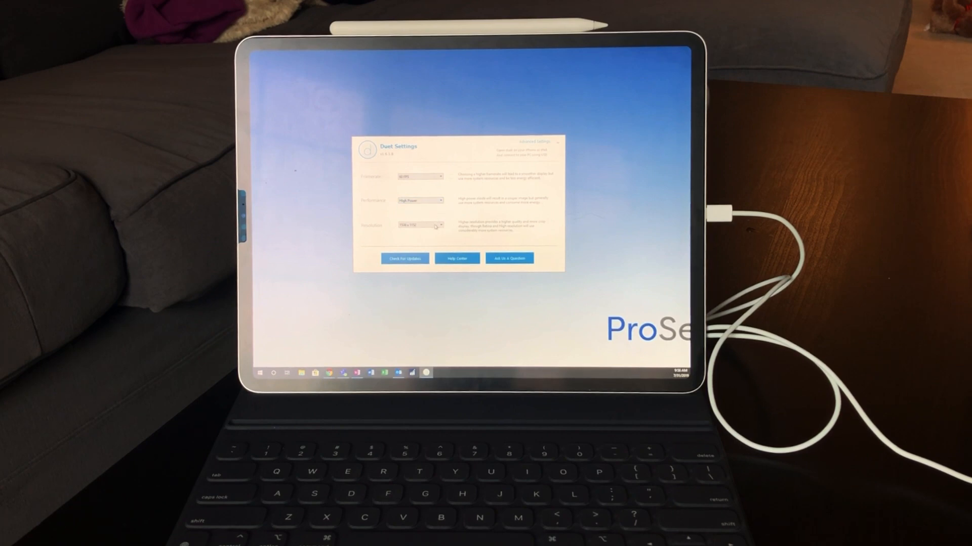
left_click(422, 224)
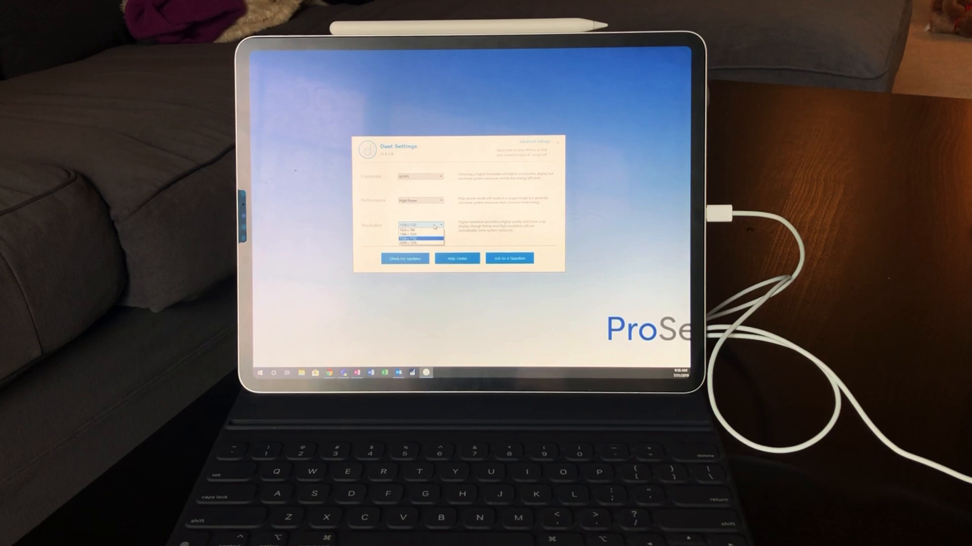